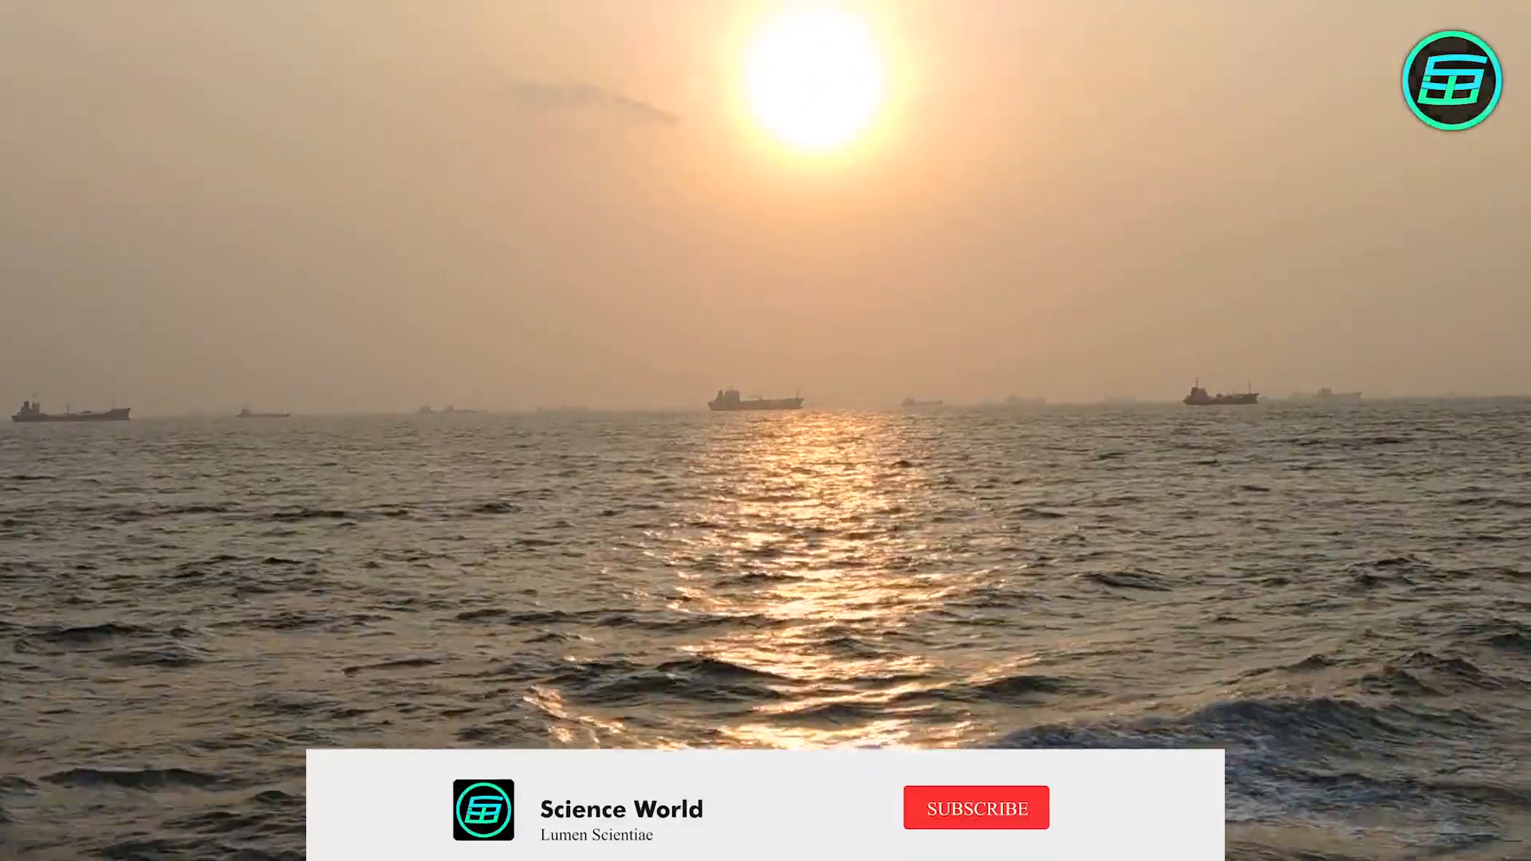
pyautogui.click(975, 808)
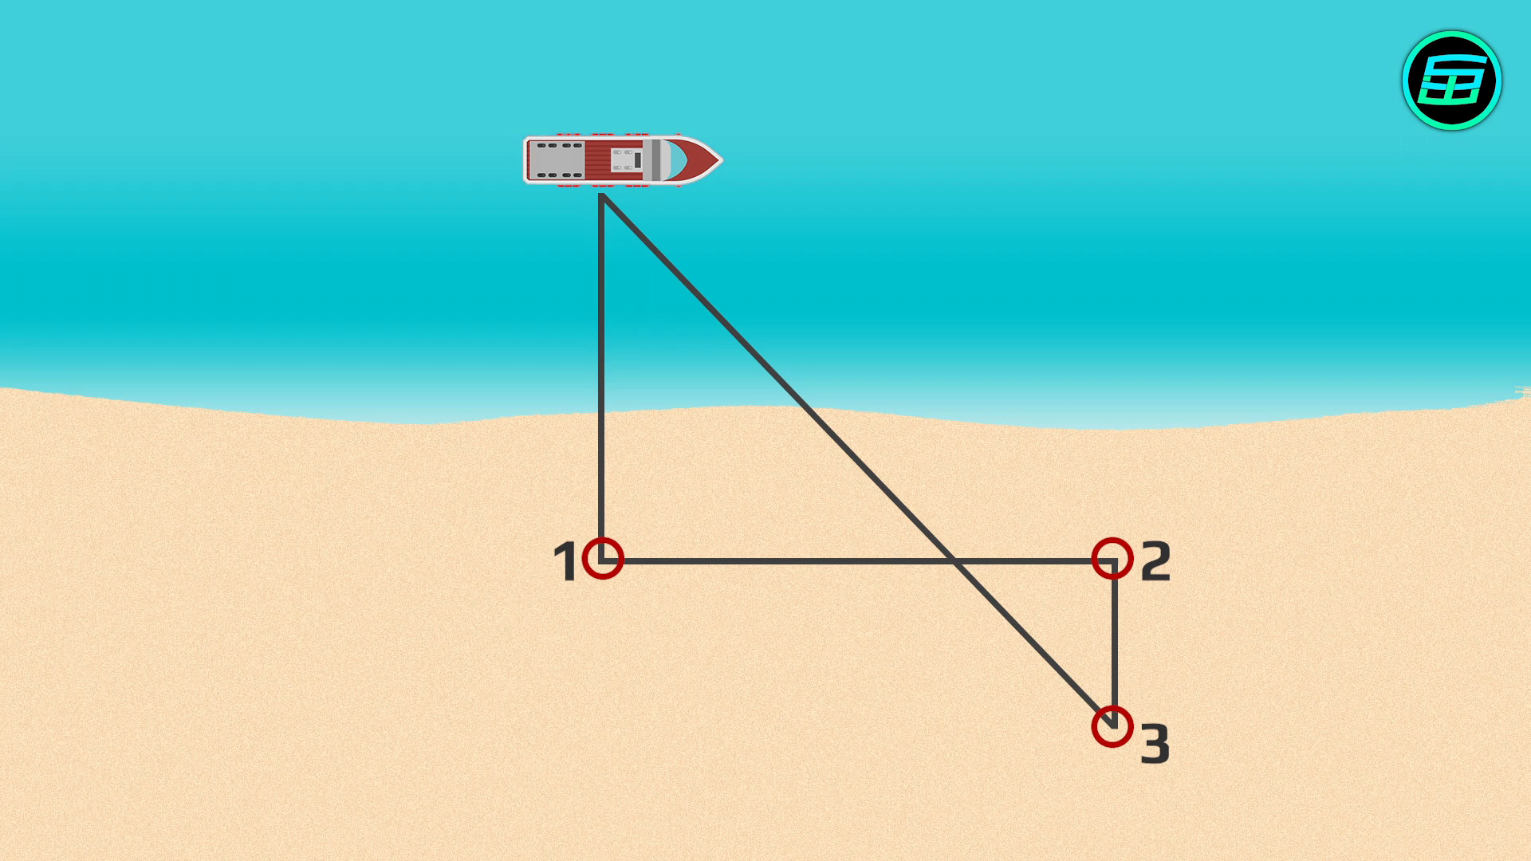
pyautogui.click(942, 561)
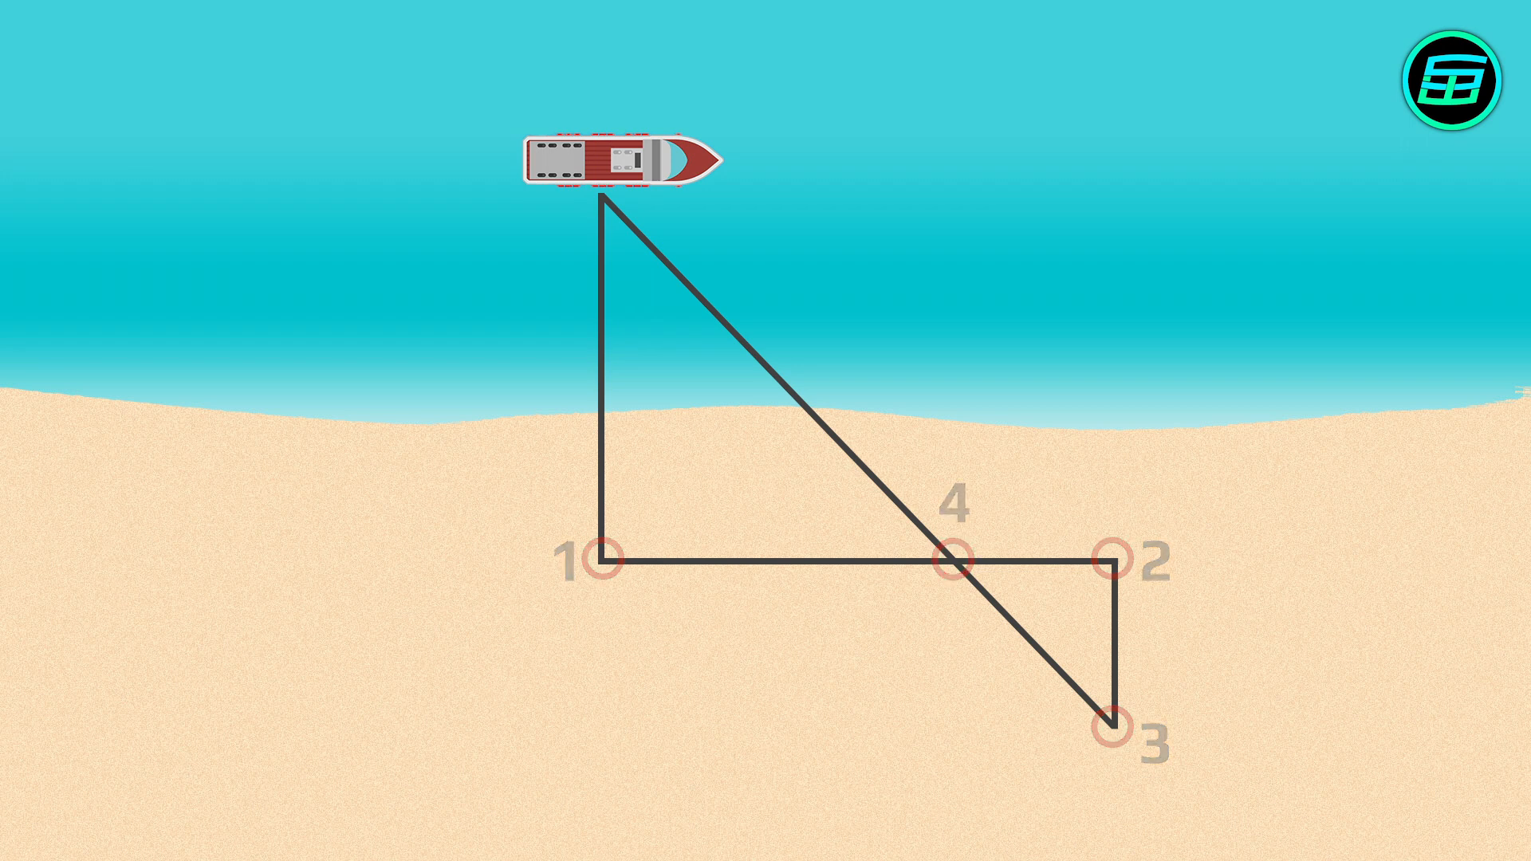